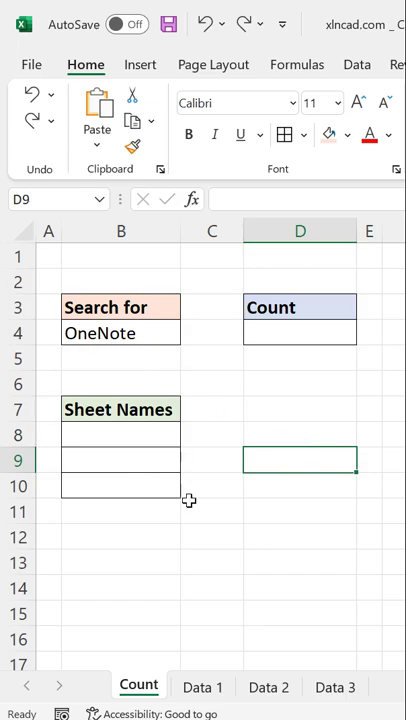
Step: Enter Data 1, Data 2 and Data 3 in B8:B10 and name that range 'sheets'
left_click(335, 687)
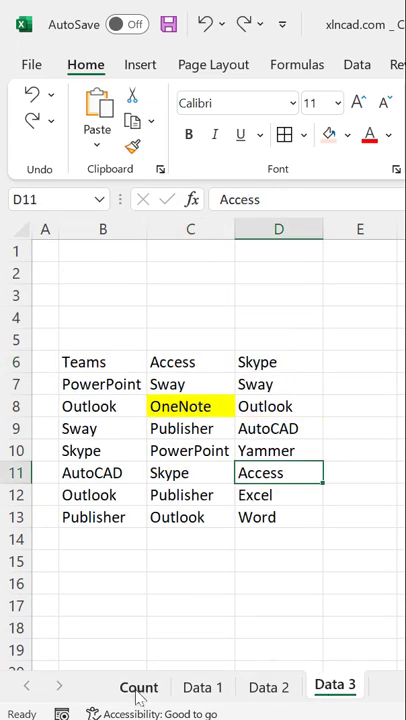
left_click(139, 687)
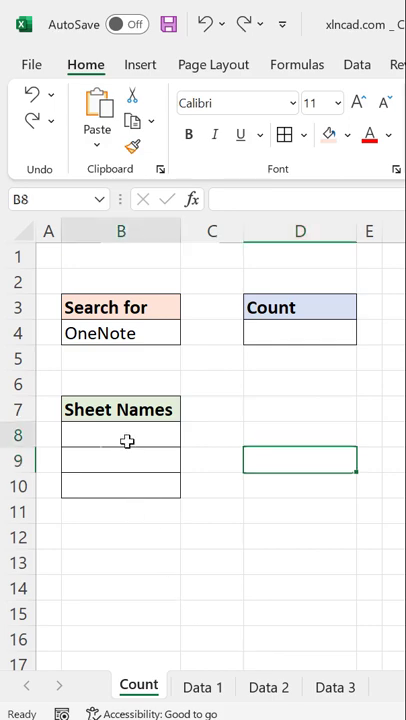
type("Data 1")
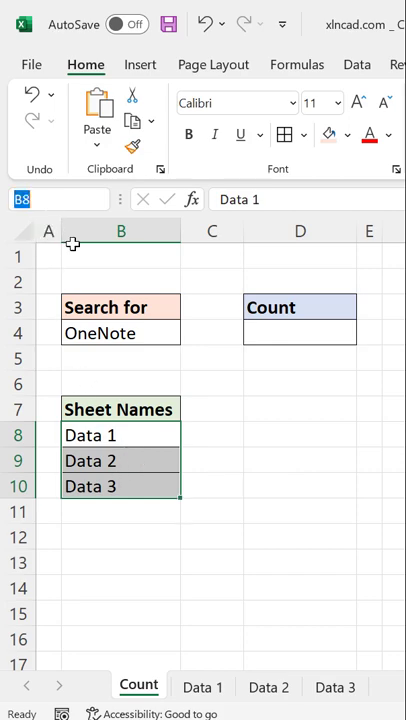
type("sheets")
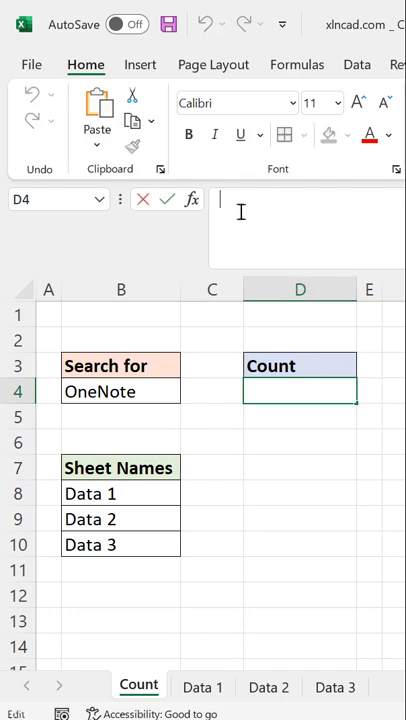
Step: Enter =SUMPRODUCT(COUNTIF(INDIRECT("'"&sheets&"'!A1:Z10000"),B4)) in D4, then review Data 1 and Data 2
type("=sump")
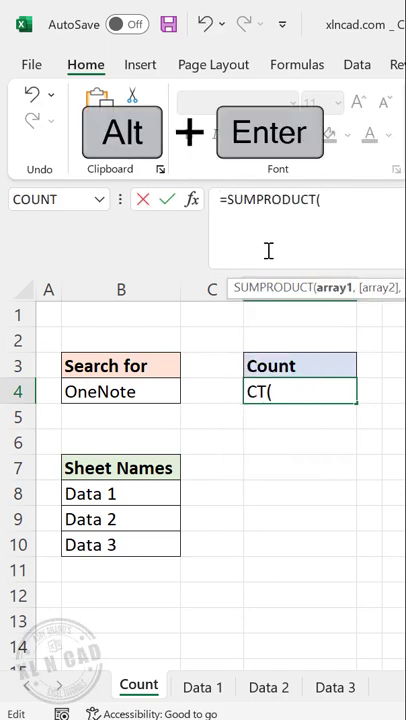
type("countif")
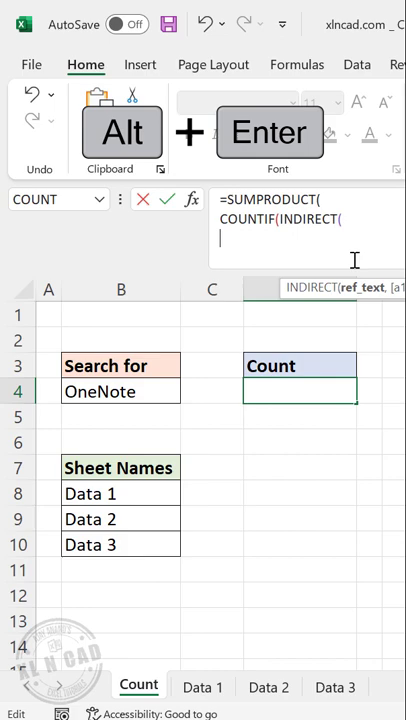
type("\"\"")
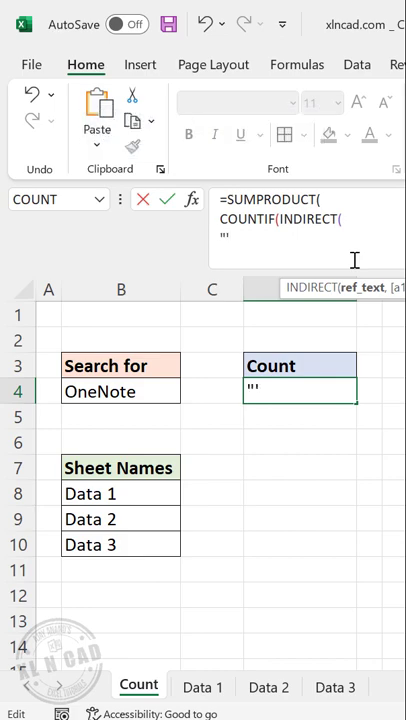
type("&")
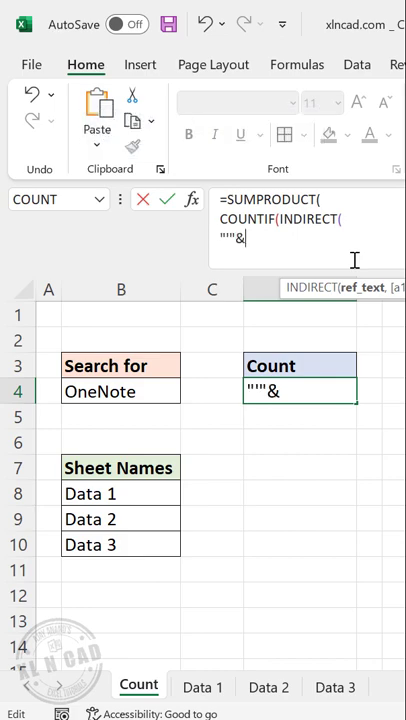
type("sheets&\"'!")
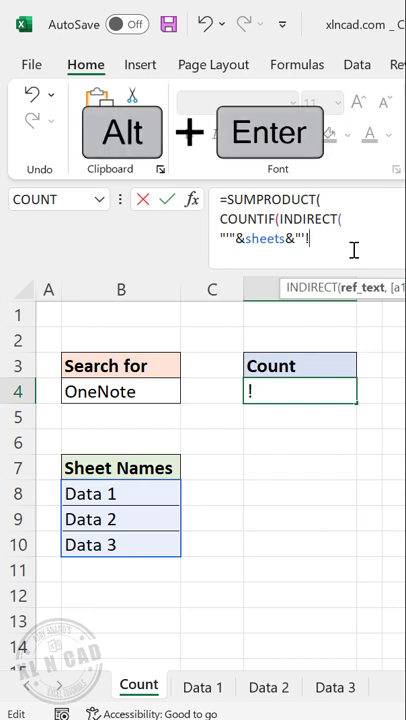
type("A1")
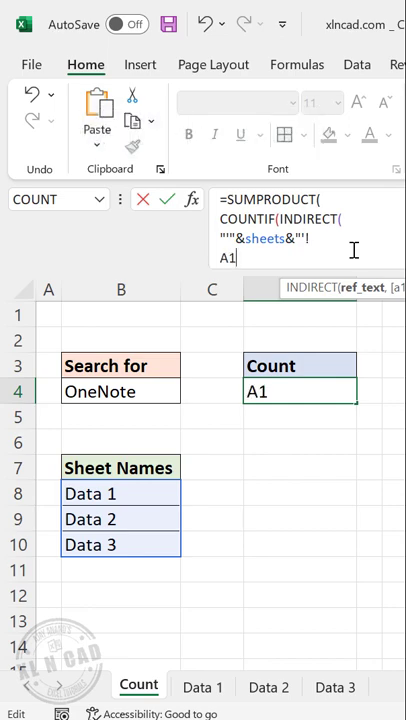
type(":Z10000\")")
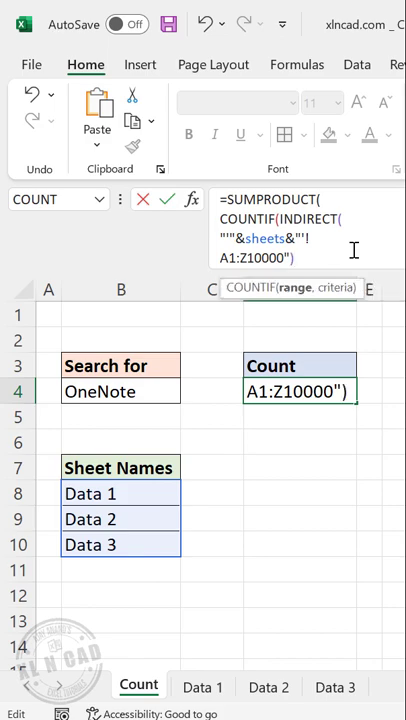
type(",")
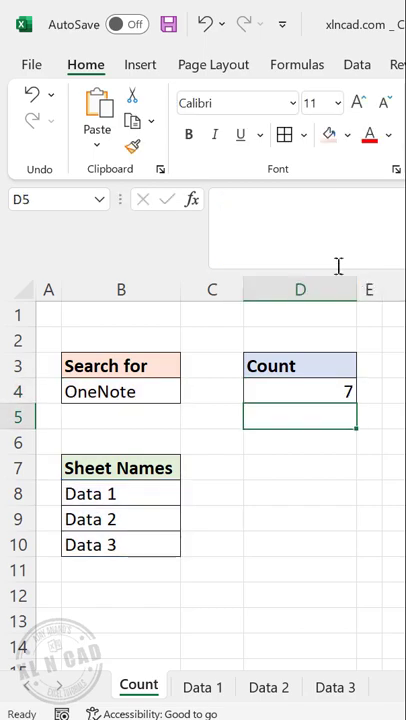
left_click(202, 687)
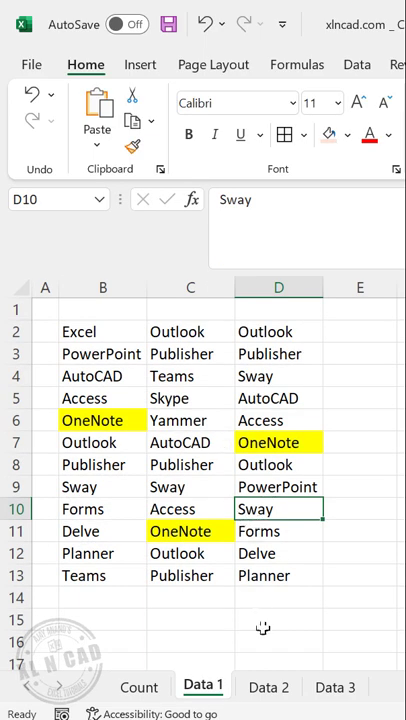
left_click(267, 687)
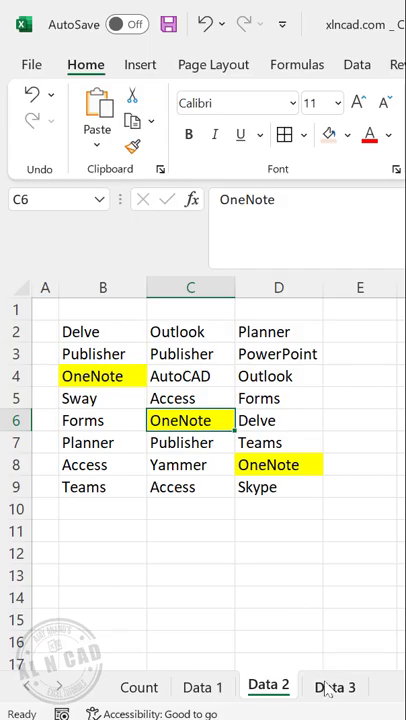